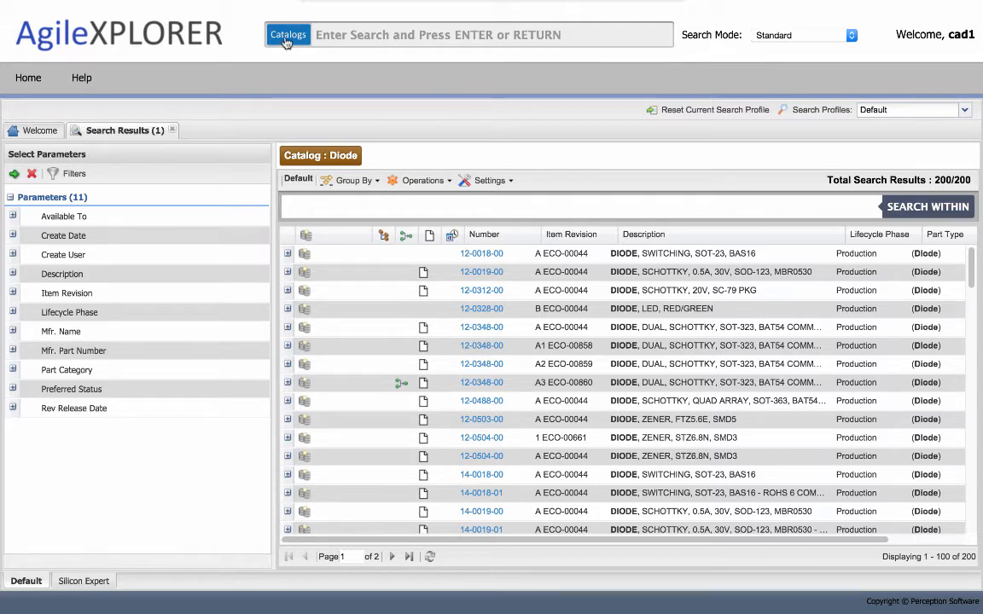
Step: Search the Resistor catalog and expand its parameters to the Lifecycle Phase counts
{"action": "left_click", "coordinate": [287, 35]}
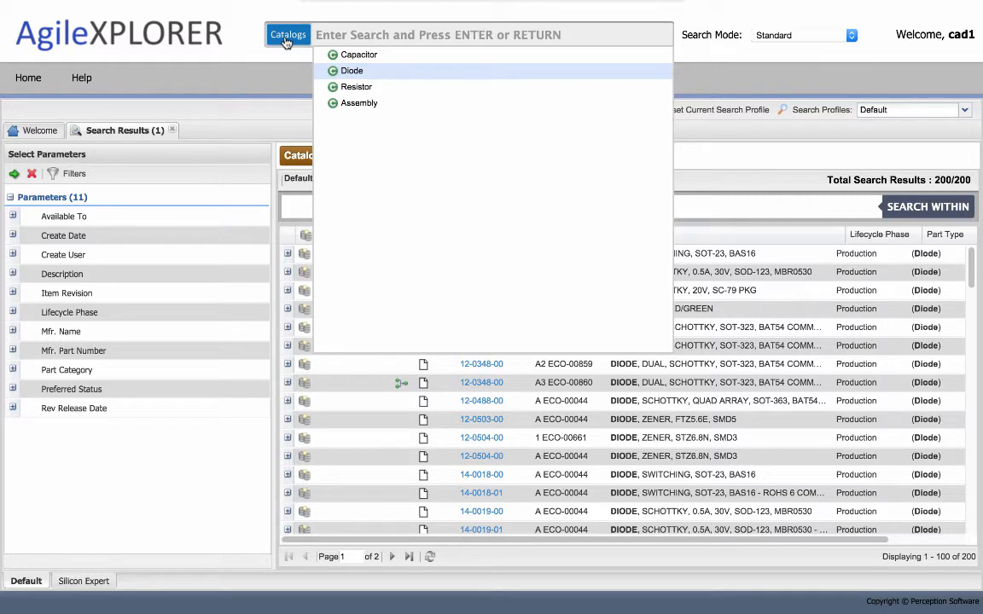
{"action": "mouse_move", "coordinate": [355, 86]}
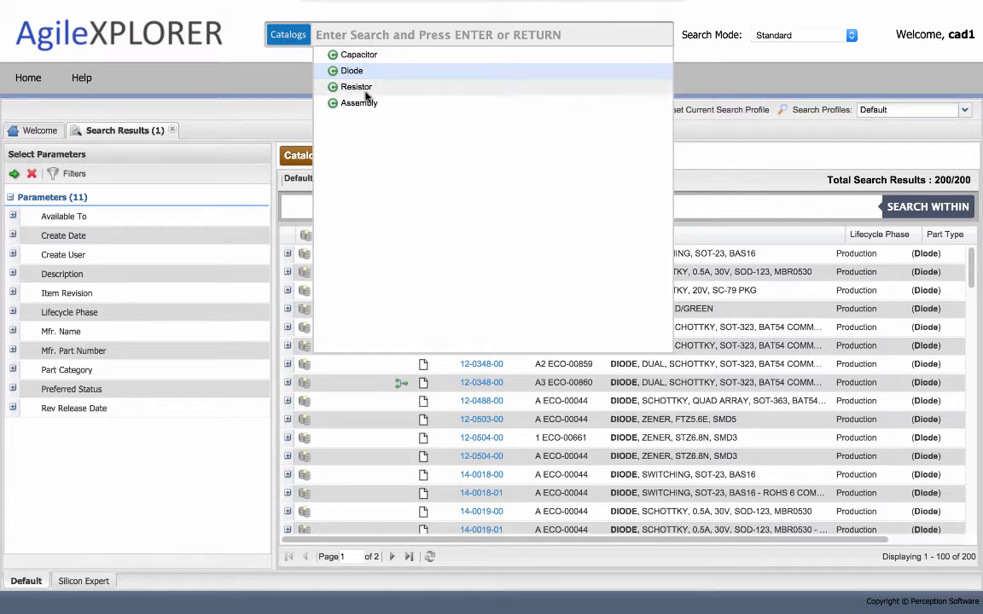
{"action": "left_click", "coordinate": [356, 86]}
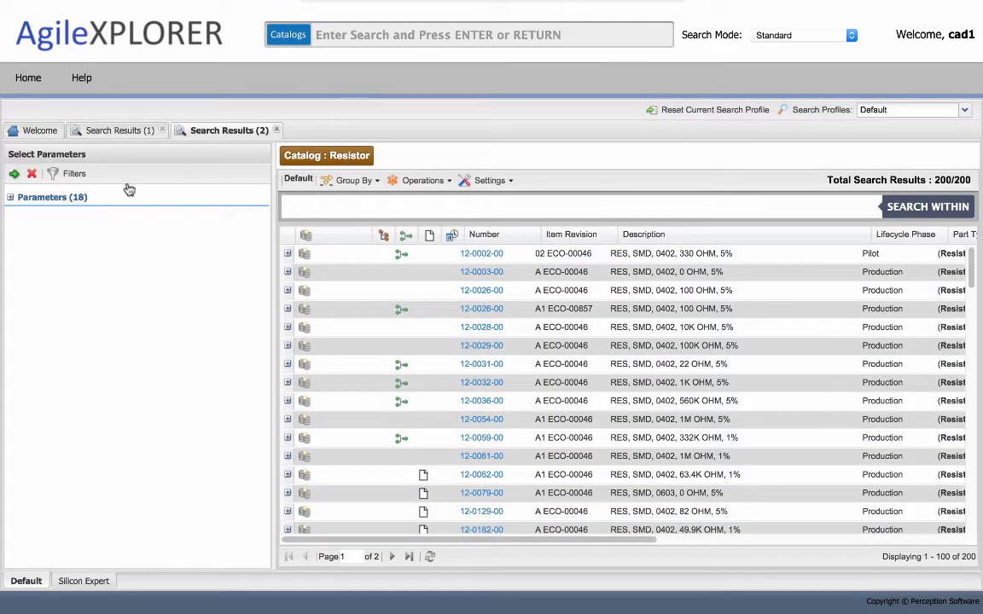
{"action": "left_click", "coordinate": [10, 198]}
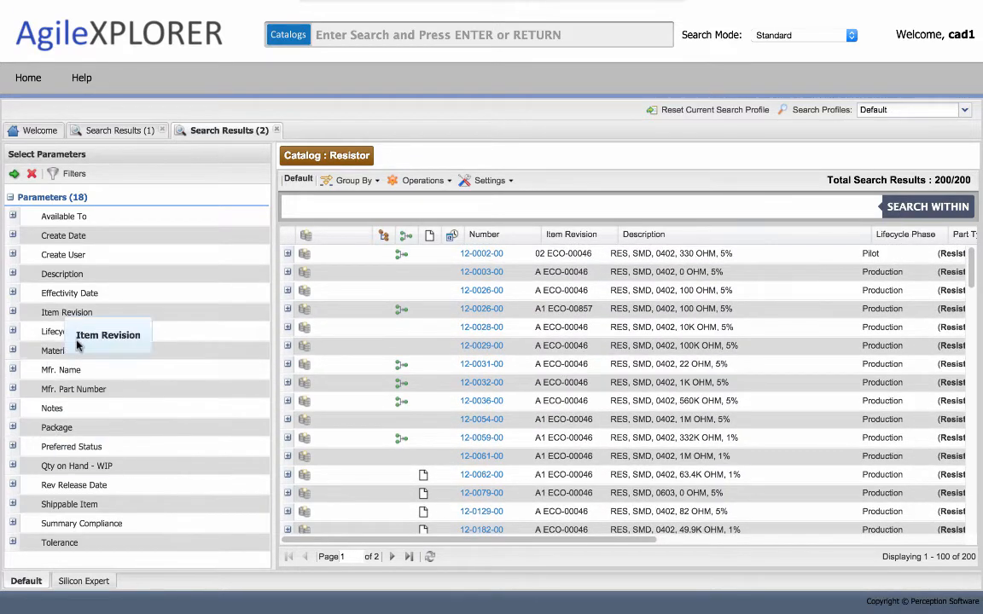
{"action": "mouse_move", "coordinate": [147, 323]}
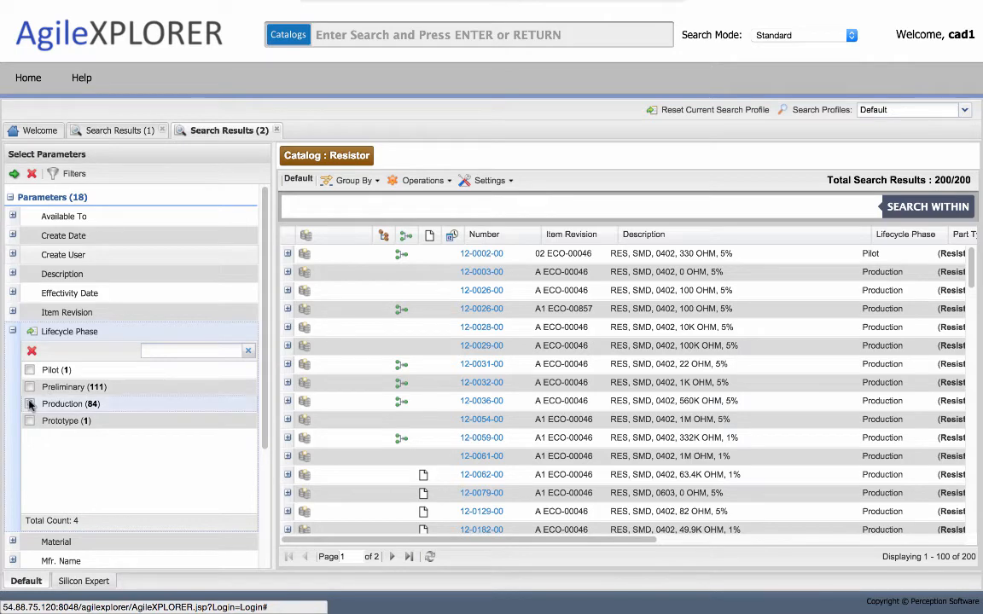
{"action": "left_click", "coordinate": [31, 402]}
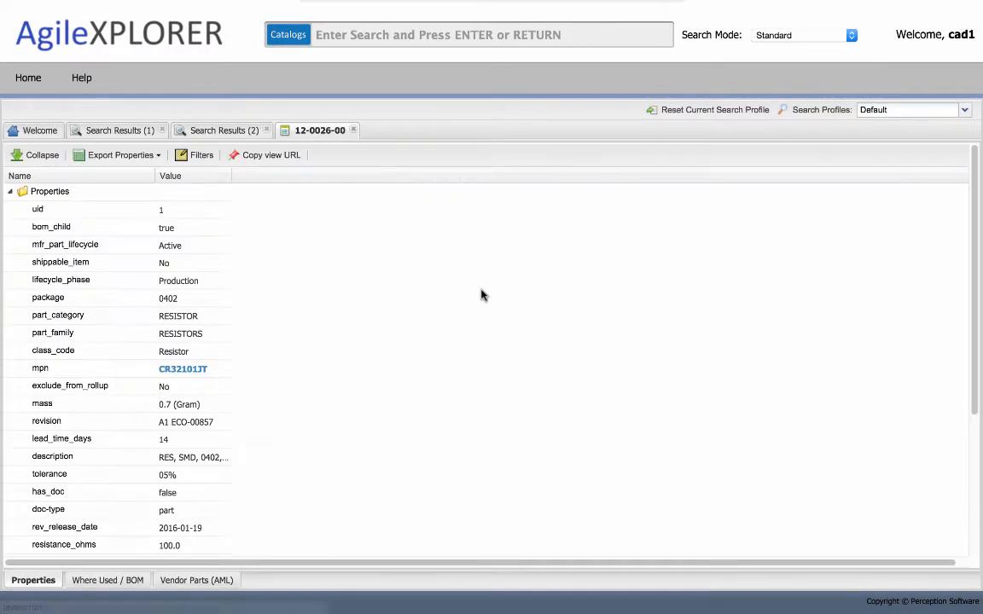
{"action": "mouse_move", "coordinate": [393, 316]}
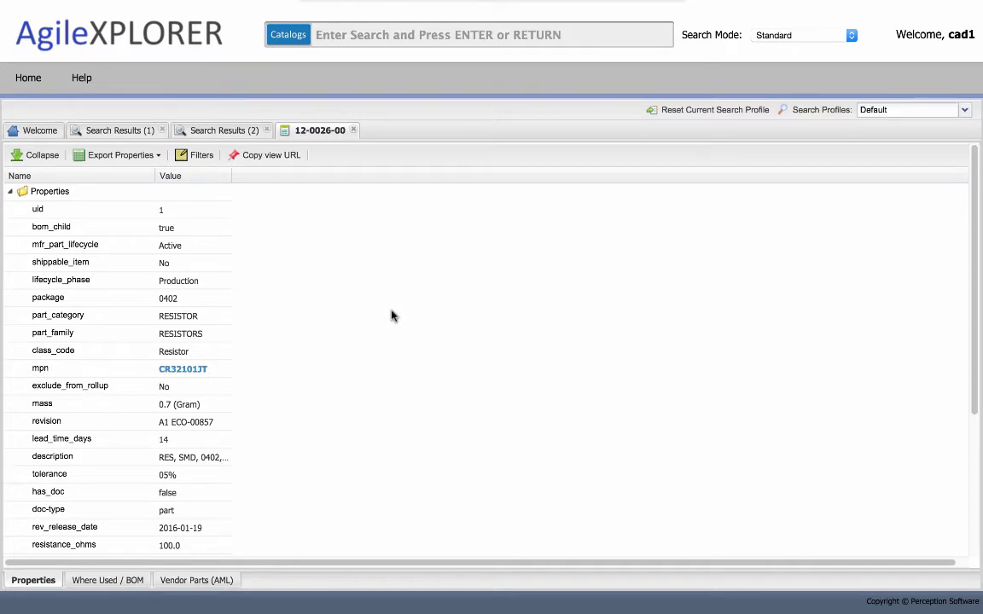
Step: Scroll through part 12-0026-00's Properties list and return to the top
{"action": "scroll", "scroll_direction": "down", "scroll_amount": 3}
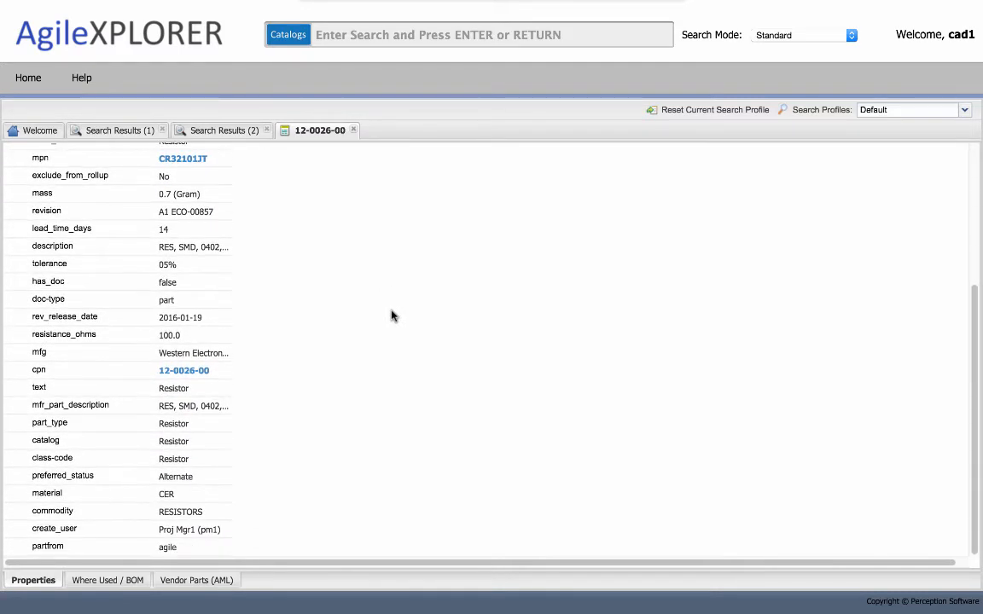
{"action": "scroll", "scroll_direction": "up", "scroll_amount": 3}
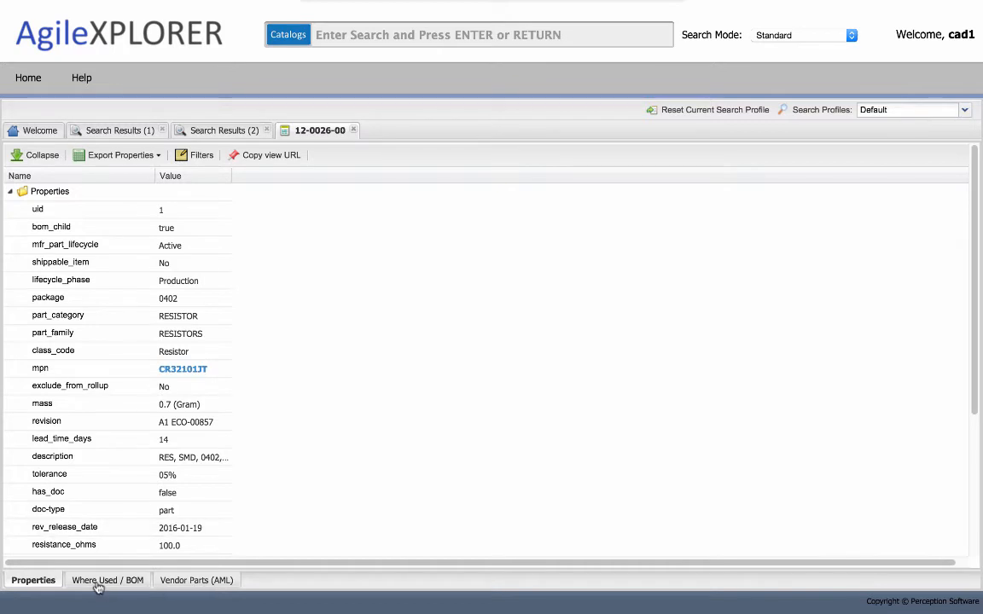
Step: Trace 12-0026-00 up to assembly ASM-00055 and expand its component list
{"action": "left_click", "coordinate": [106, 580]}
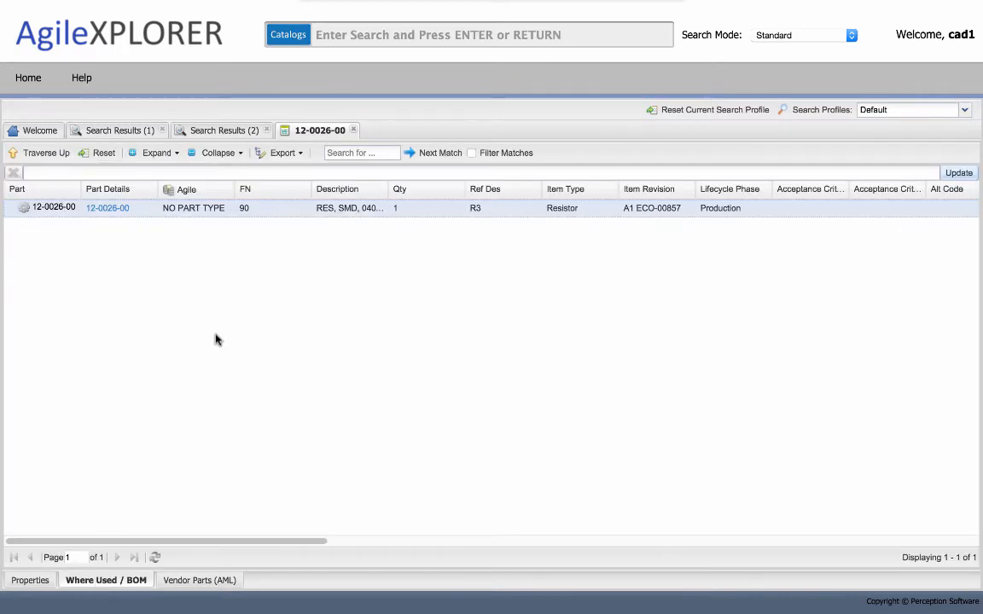
{"action": "left_click", "coordinate": [47, 153]}
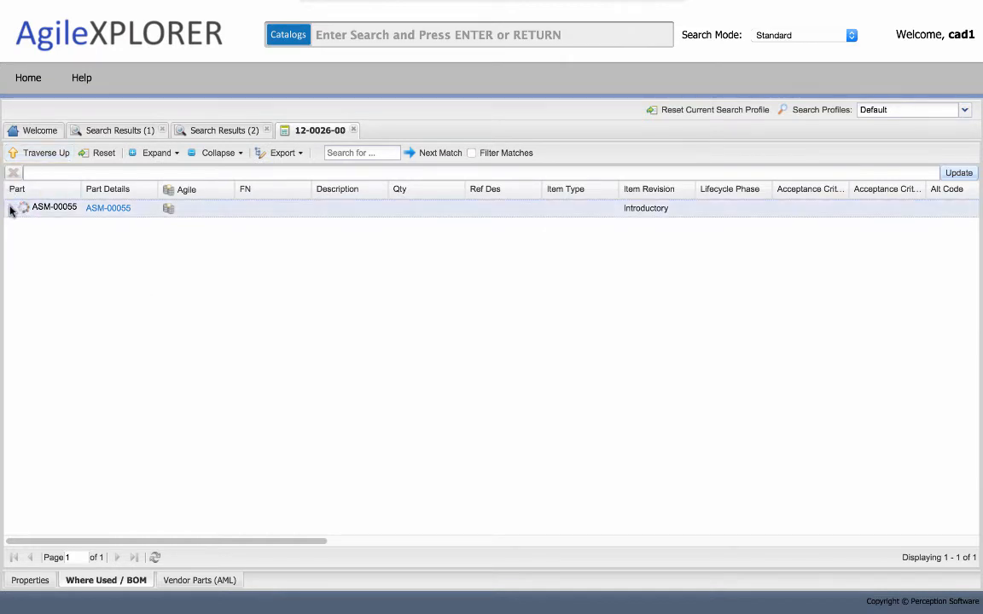
{"action": "left_click", "coordinate": [10, 208]}
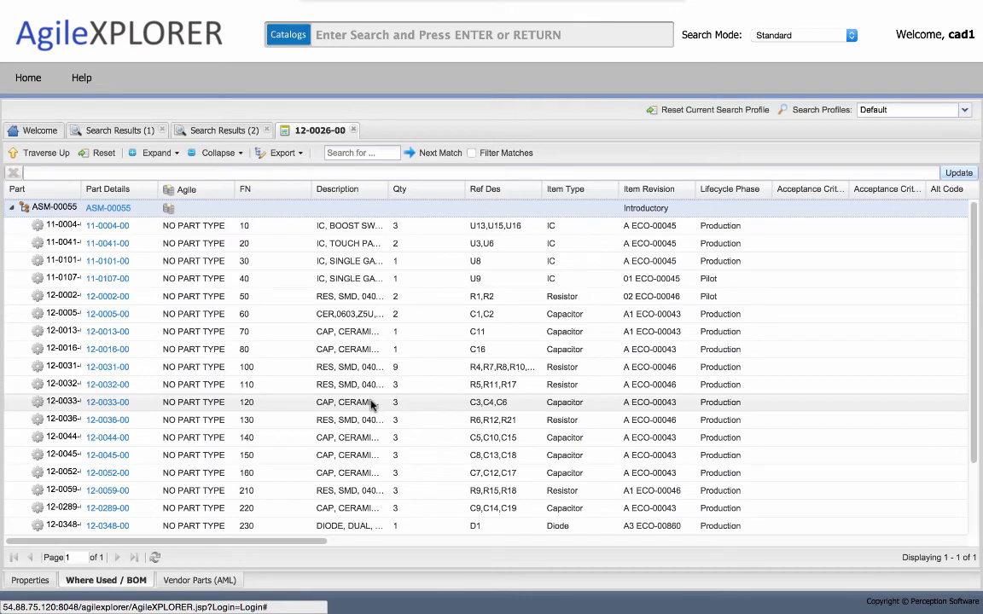
{"action": "scroll", "scroll_direction": "down", "scroll_amount": 3}
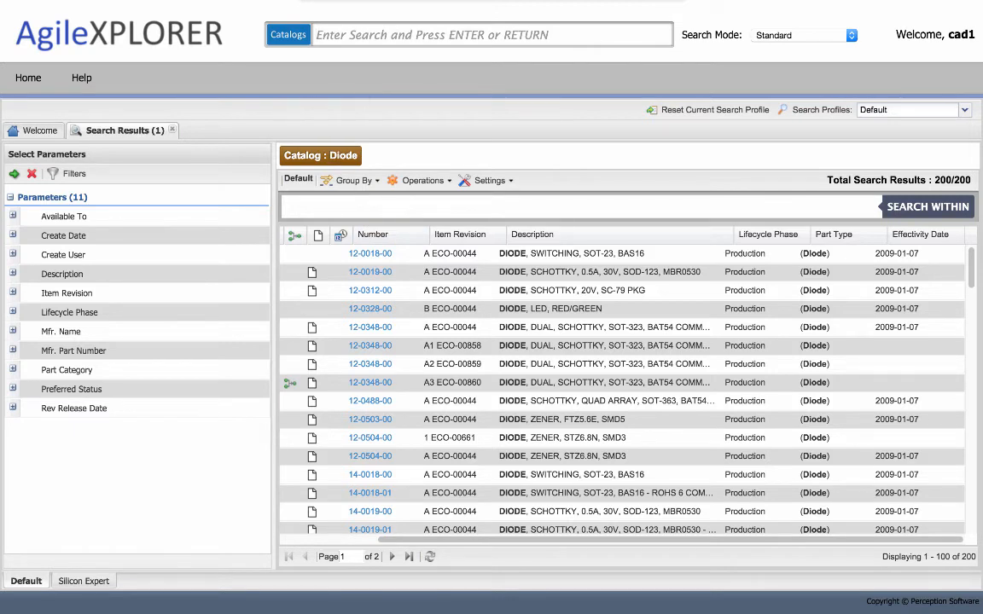
Step: Run a free-text search for "zener diode" returning 11 diode parts
{"action": "type", "text": "zener diode"}
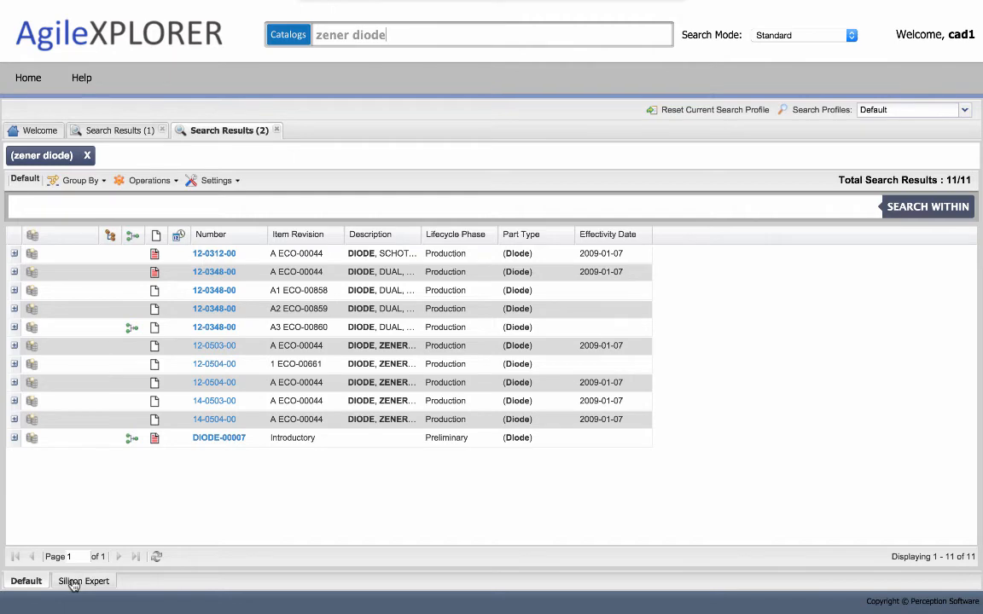
Step: Show the Silicon Expert parallel results listing 41,349 external parts
{"action": "left_click", "coordinate": [82, 581]}
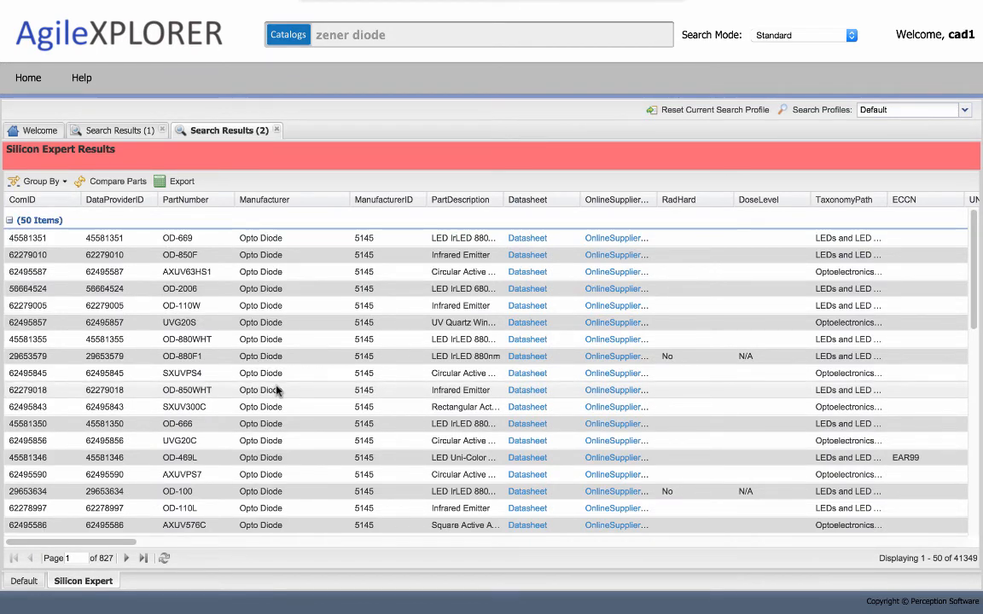
{"action": "mouse_move", "coordinate": [431, 322]}
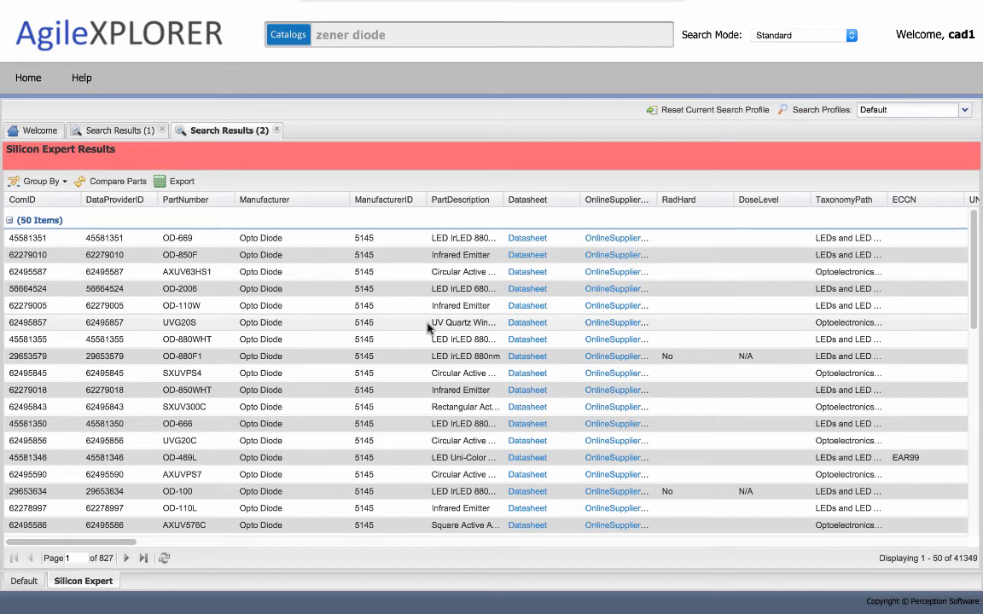